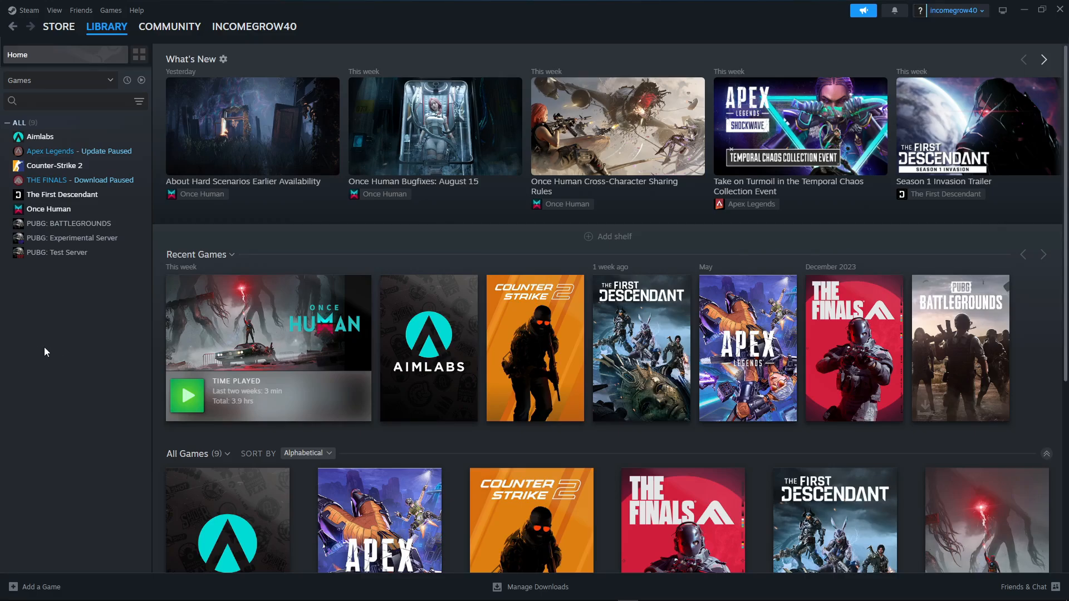
pyautogui.moveTo(54, 388)
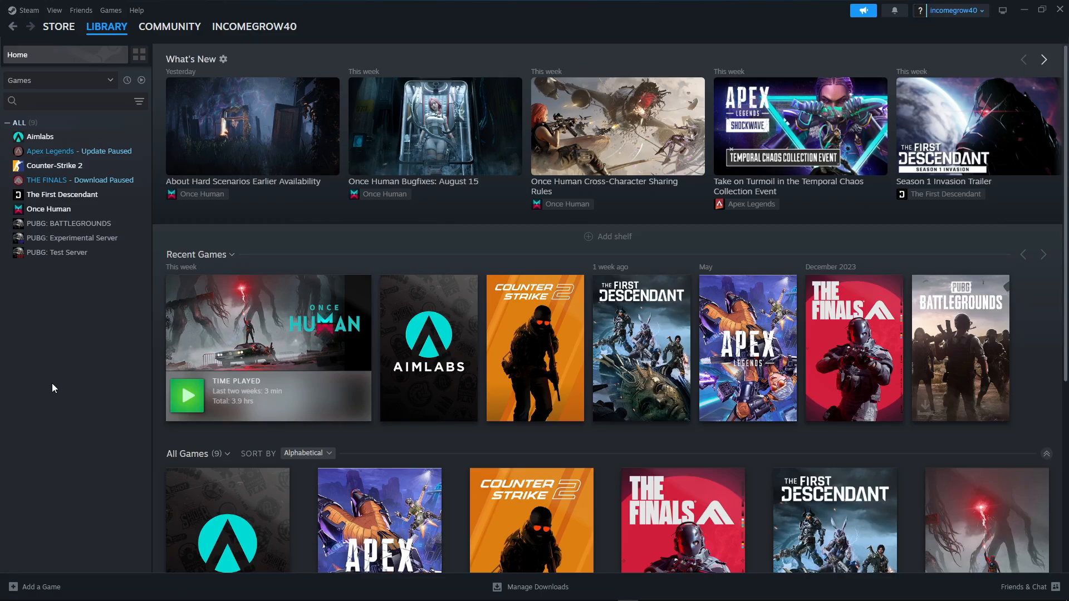
pyautogui.moveTo(34, 343)
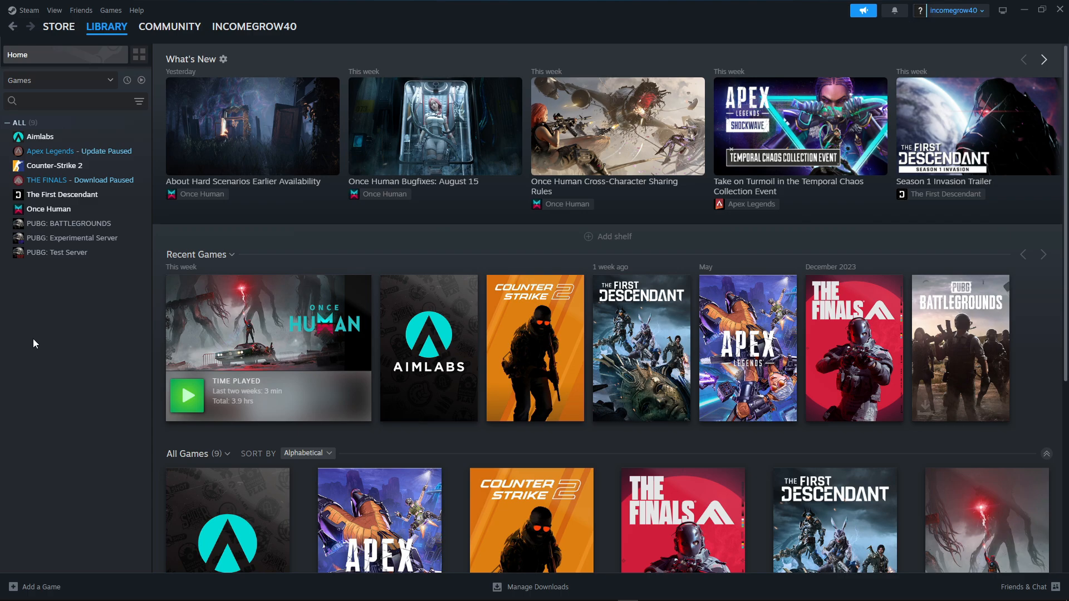
pyautogui.moveTo(115, 219)
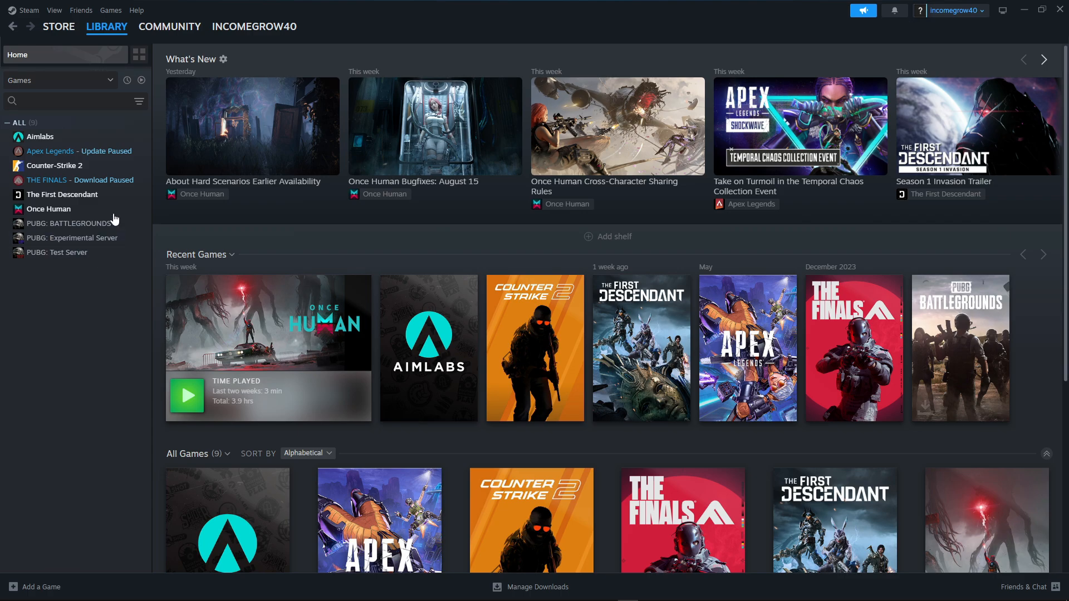
# Open Once Human's Installed Files properties from the library and run Verify integrity of game files
pyautogui.click(58, 26)
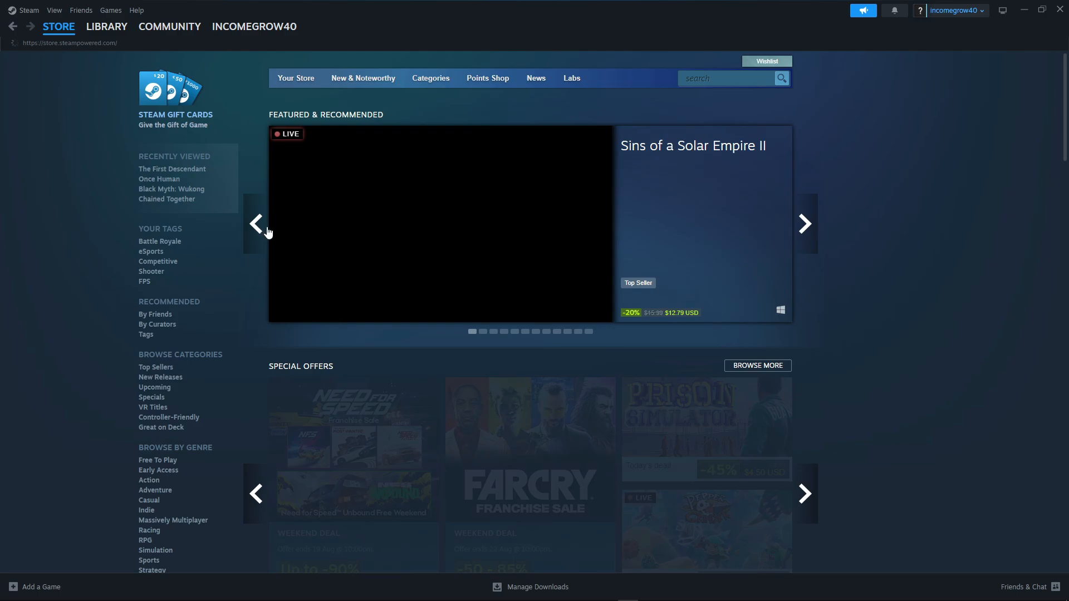
pyautogui.click(105, 27)
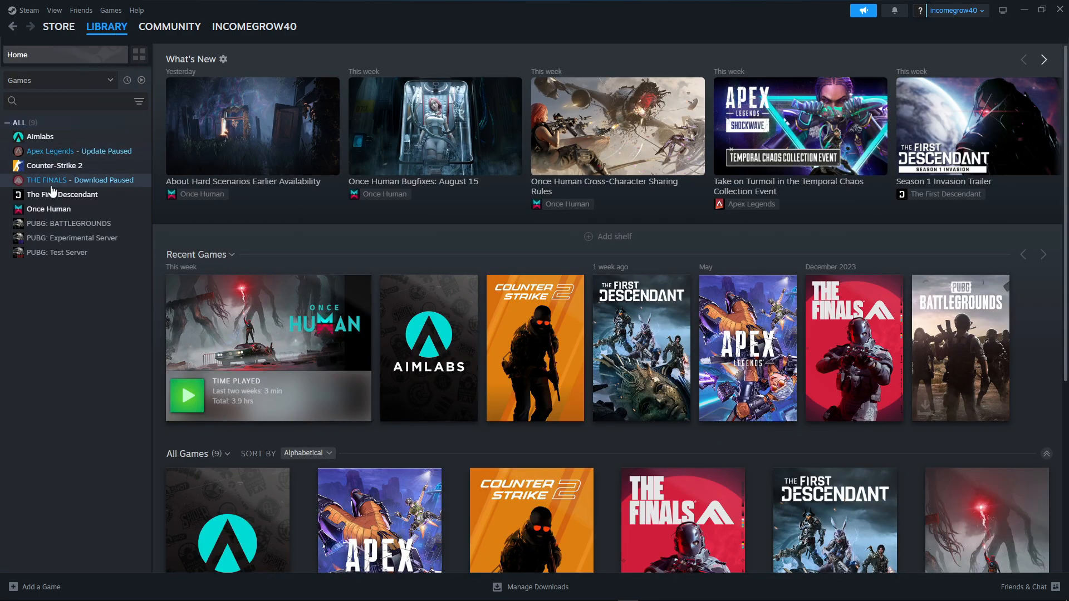
pyautogui.moveTo(63, 194)
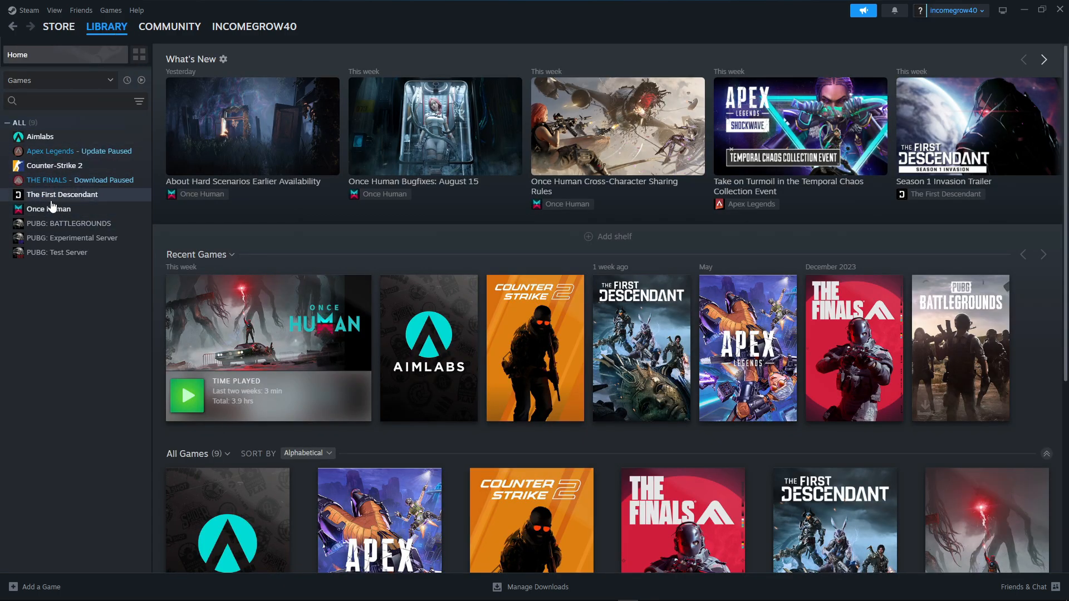
pyautogui.click(48, 209)
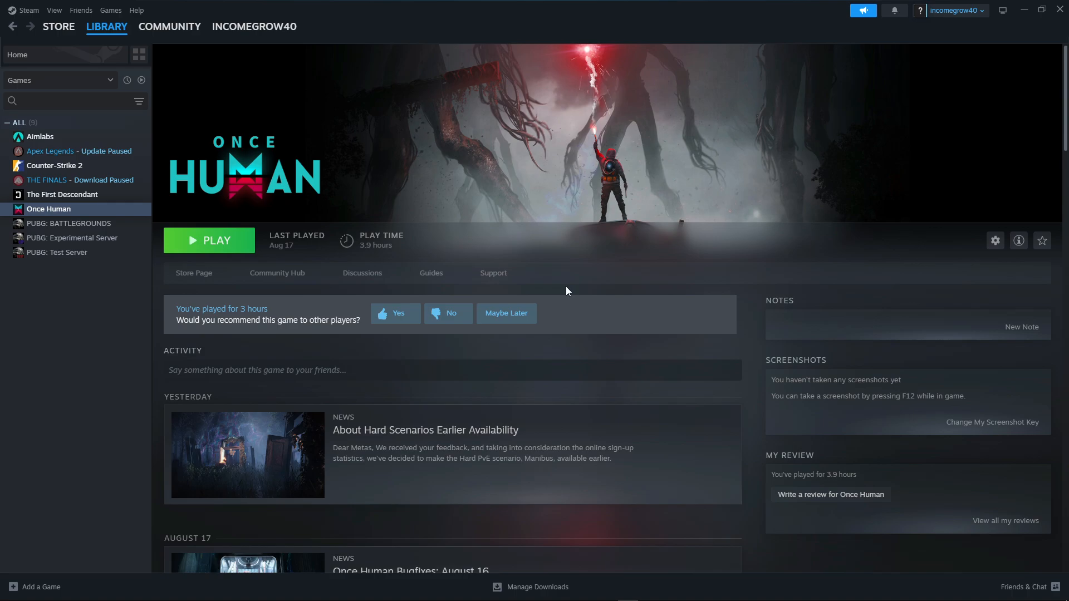
pyautogui.click(994, 240)
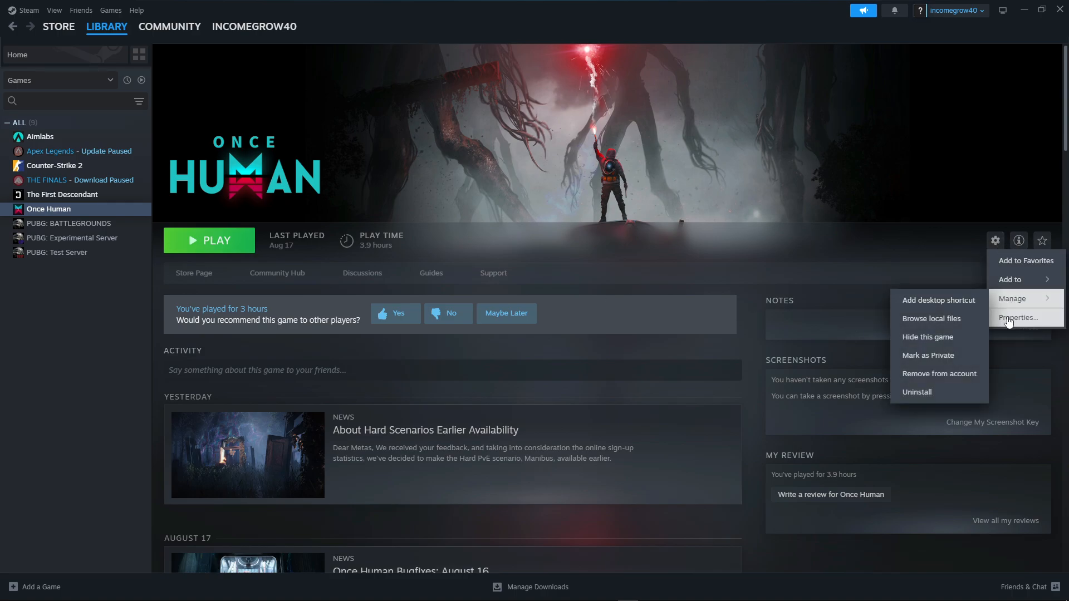
pyautogui.click(1017, 318)
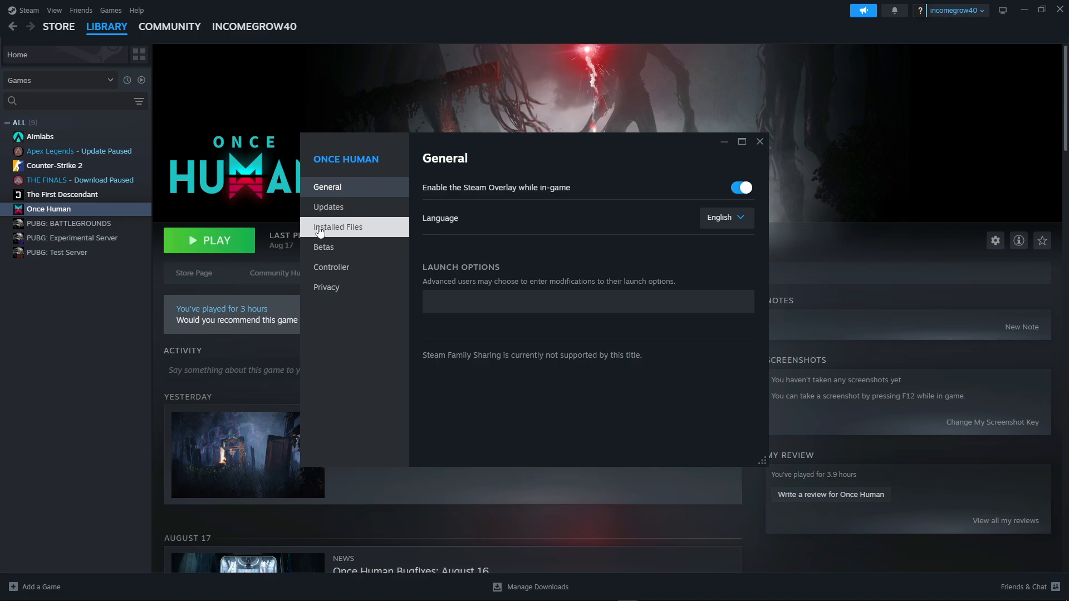
pyautogui.click(337, 227)
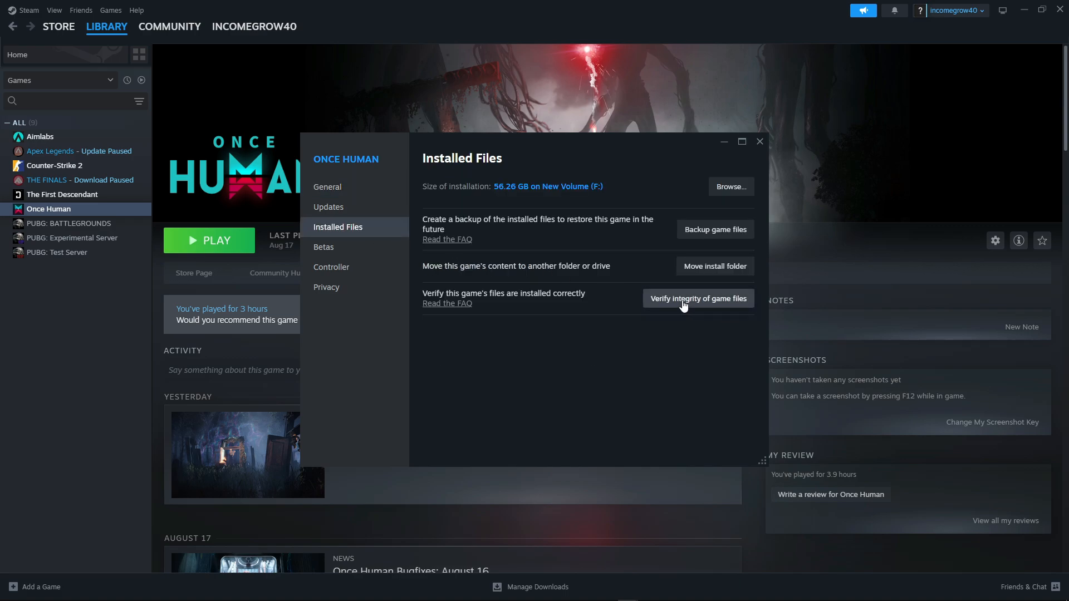
pyautogui.click(697, 299)
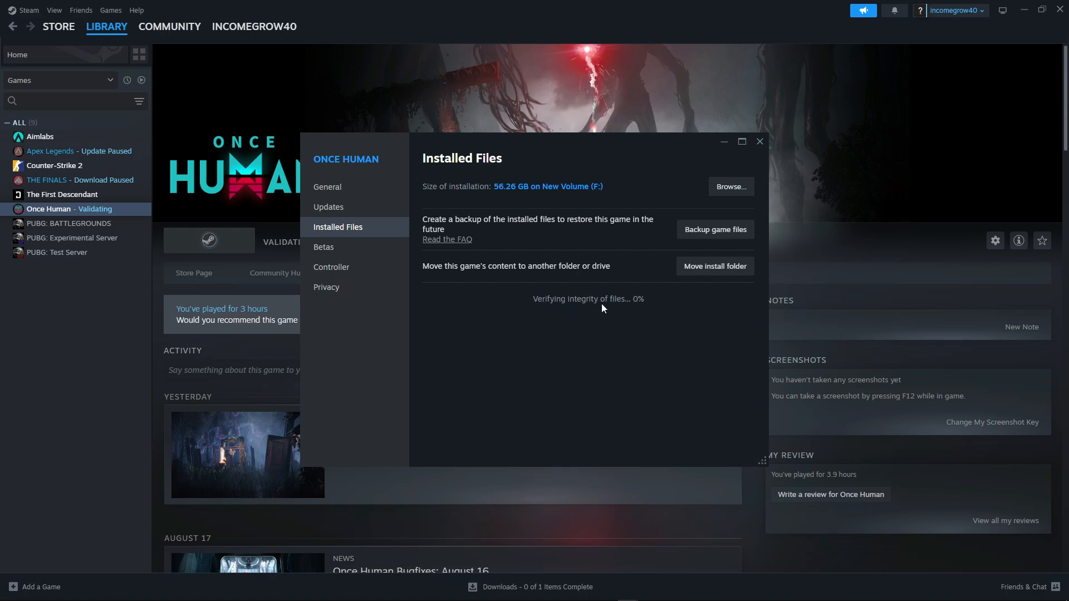
# Enter -dx12 in the Launch Options box under Once Human's General properties
pyautogui.click(327, 187)
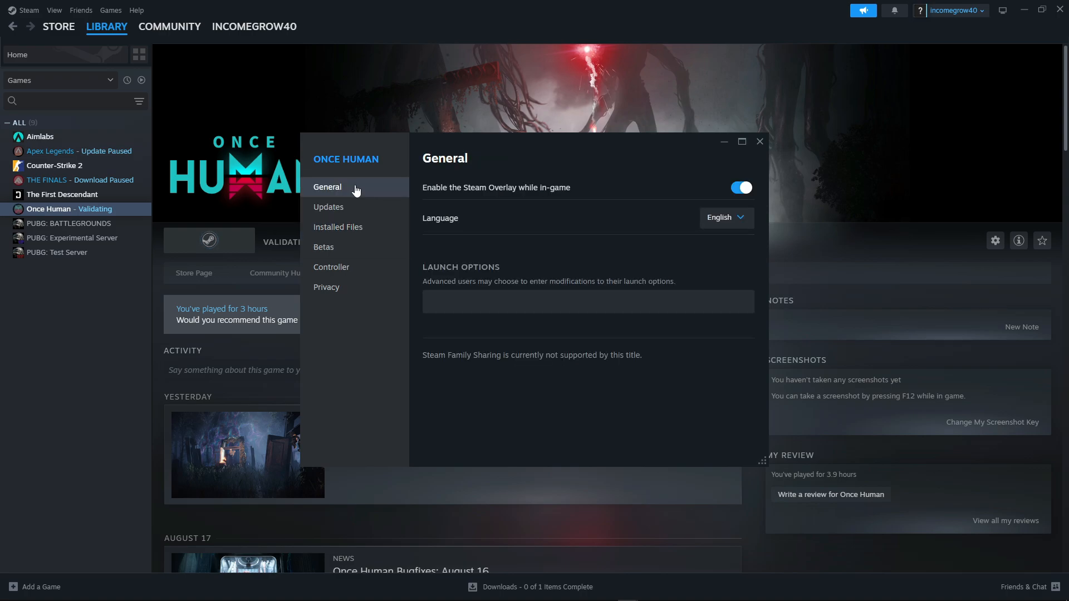
pyautogui.click(588, 301)
pyautogui.write('-')
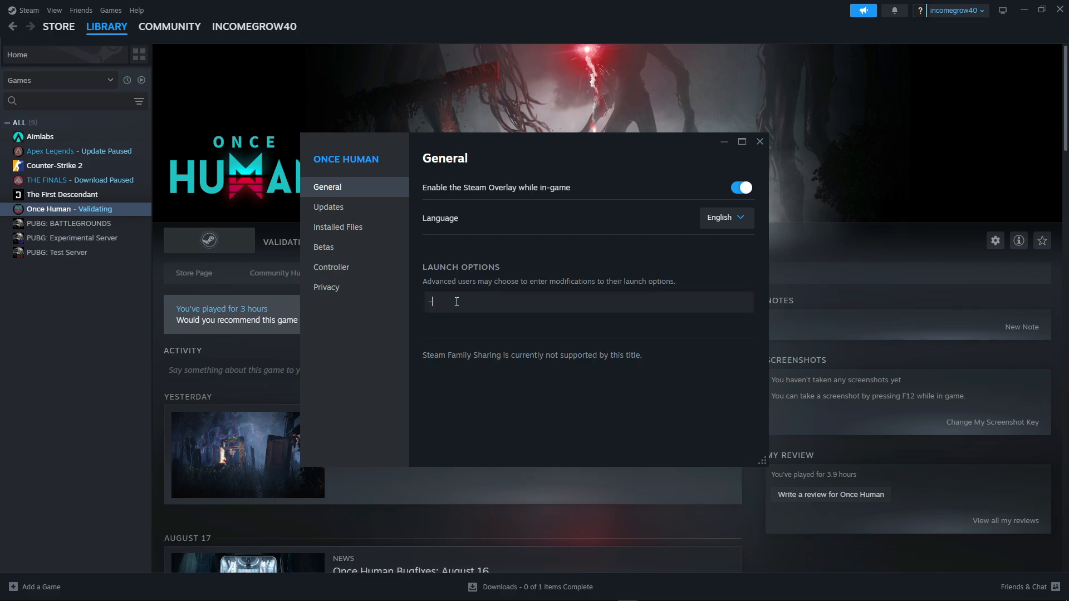
pyautogui.write('dx12')
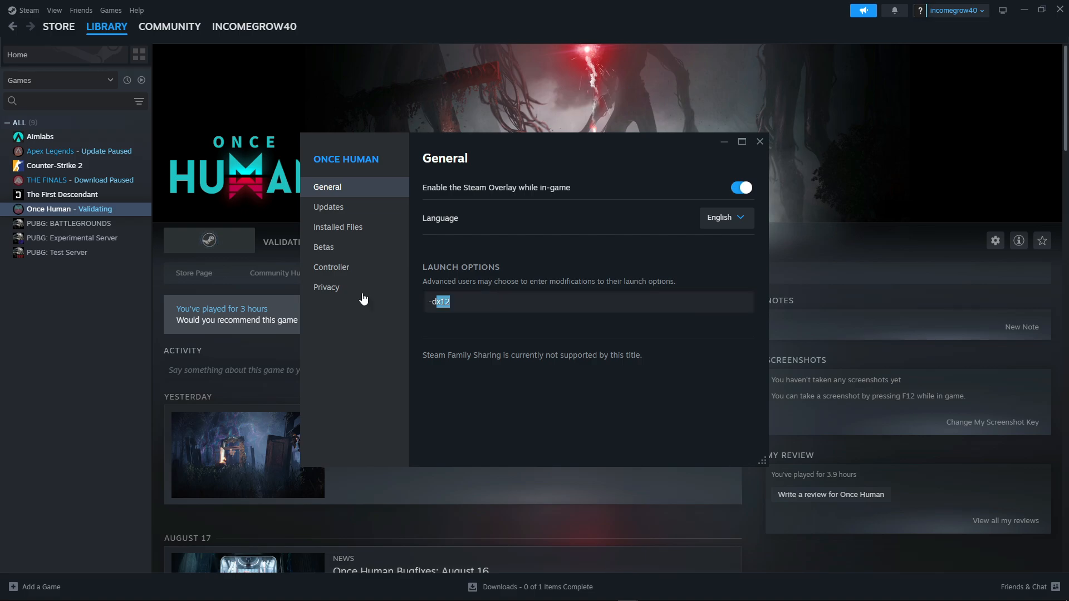
pyautogui.click(482, 321)
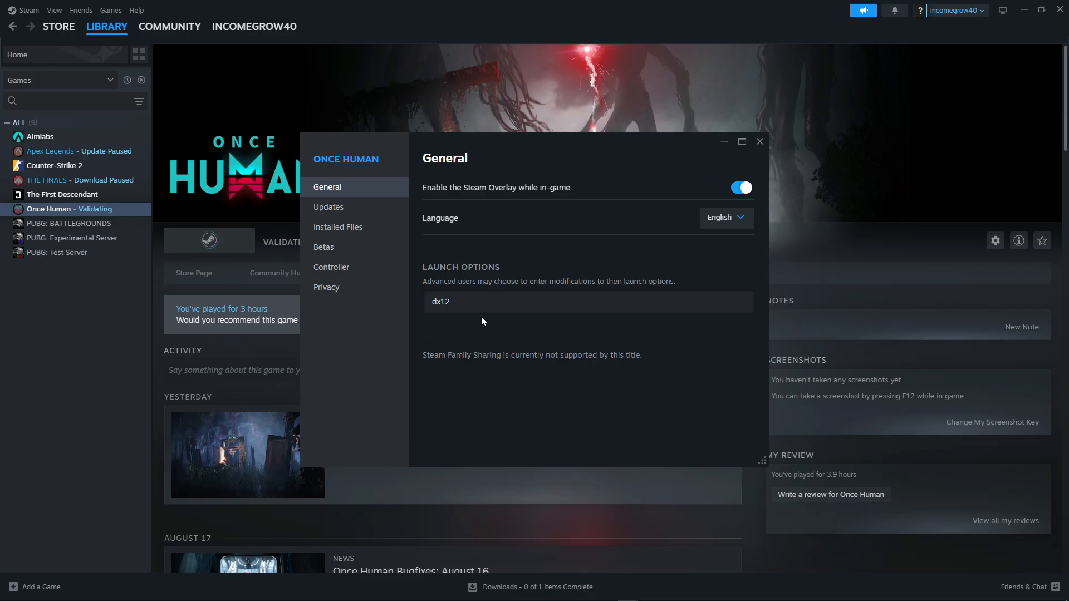
pyautogui.rightClick(526, 184)
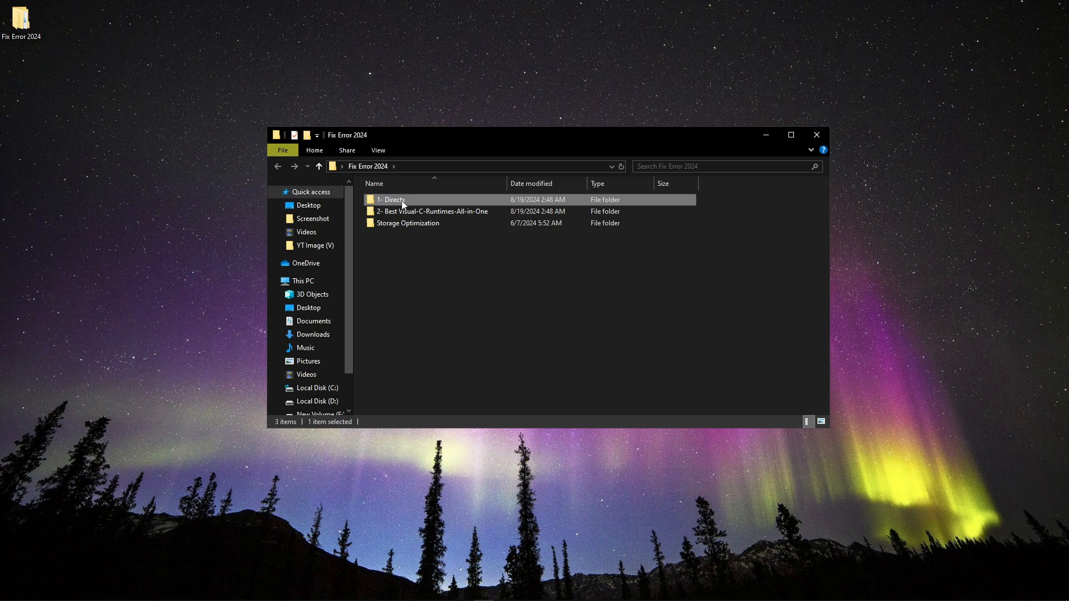
# Run dxwebsetup from the 1- Directx folder and decline the Bing Bar offer
pyautogui.doubleClick(391, 199)
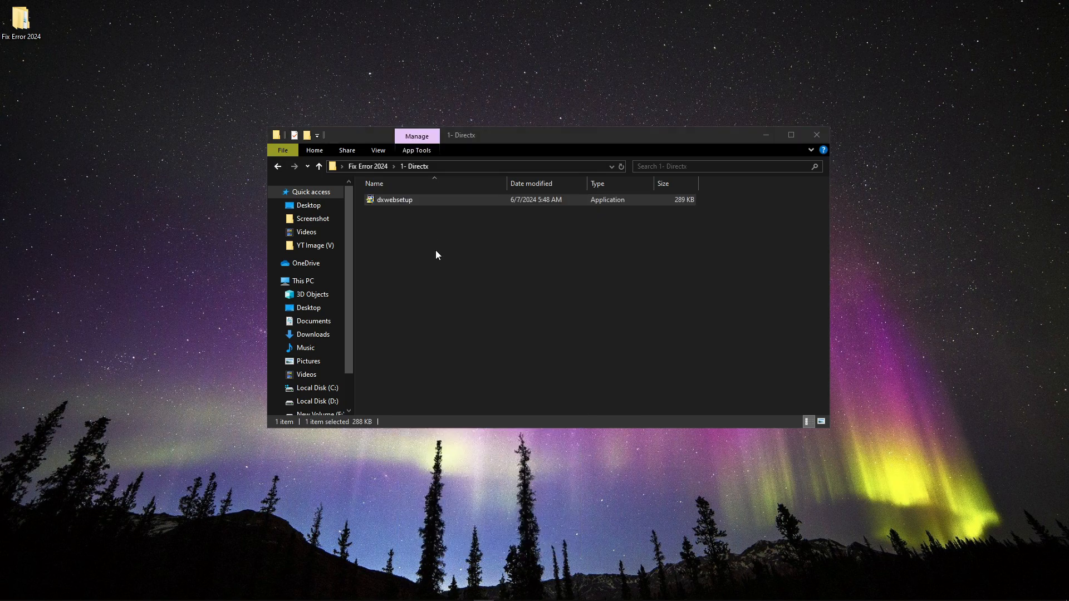
pyautogui.doubleClick(394, 199)
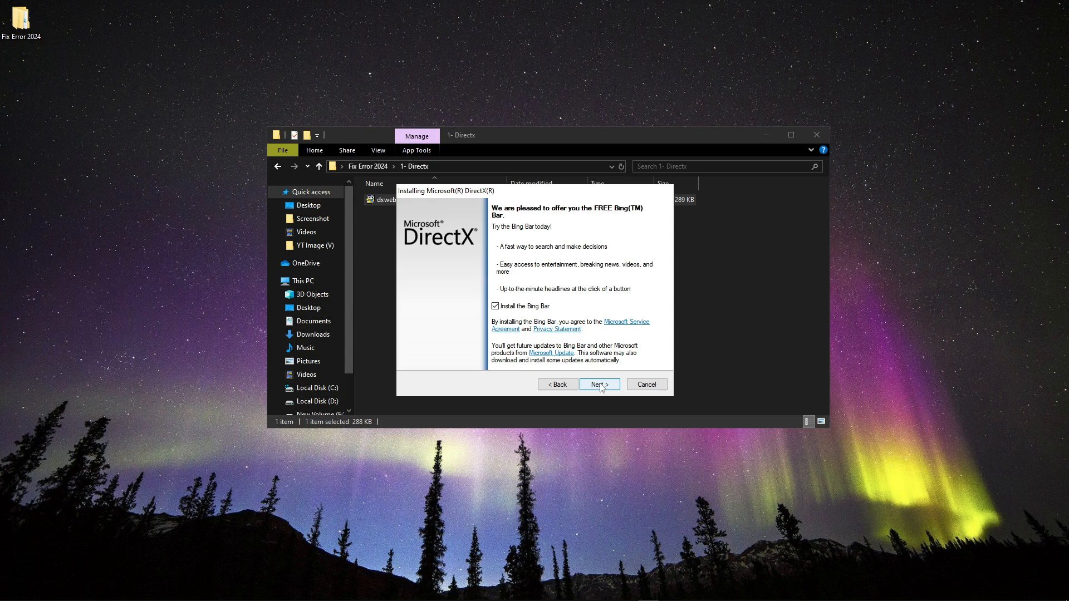
pyautogui.click(599, 384)
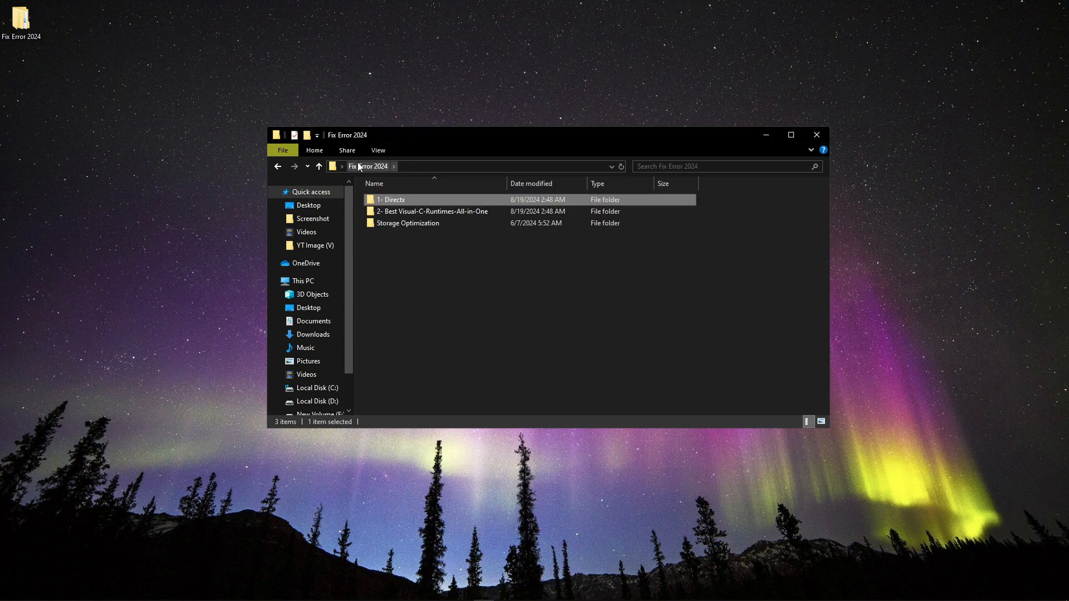
# Run install_all as administrator from the Best Visual-C-Runtimes-All-in-One folder
pyautogui.doubleClick(431, 211)
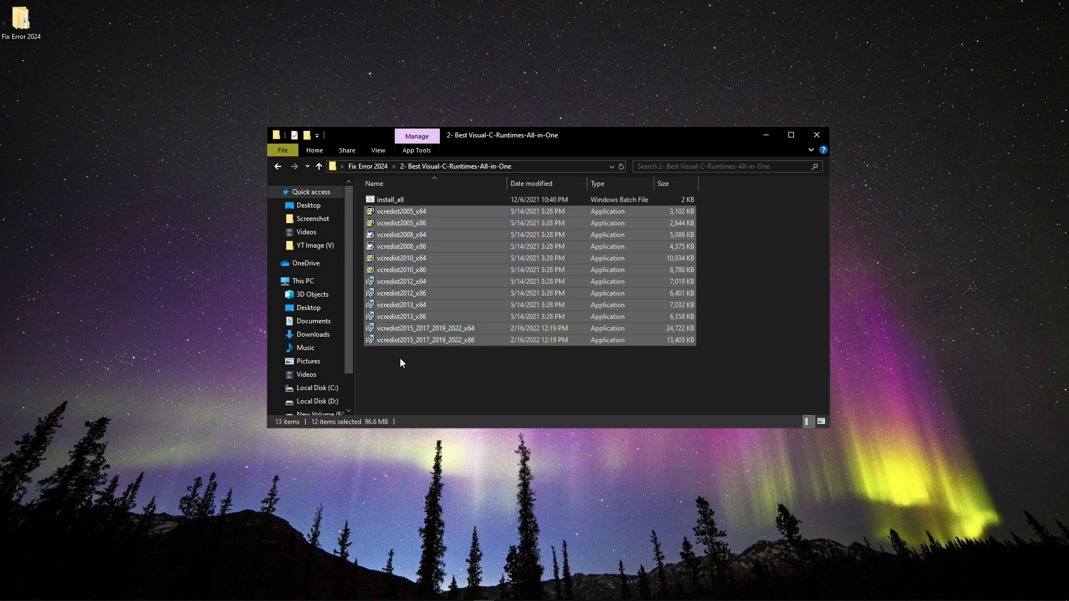
pyautogui.rightClick(390, 199)
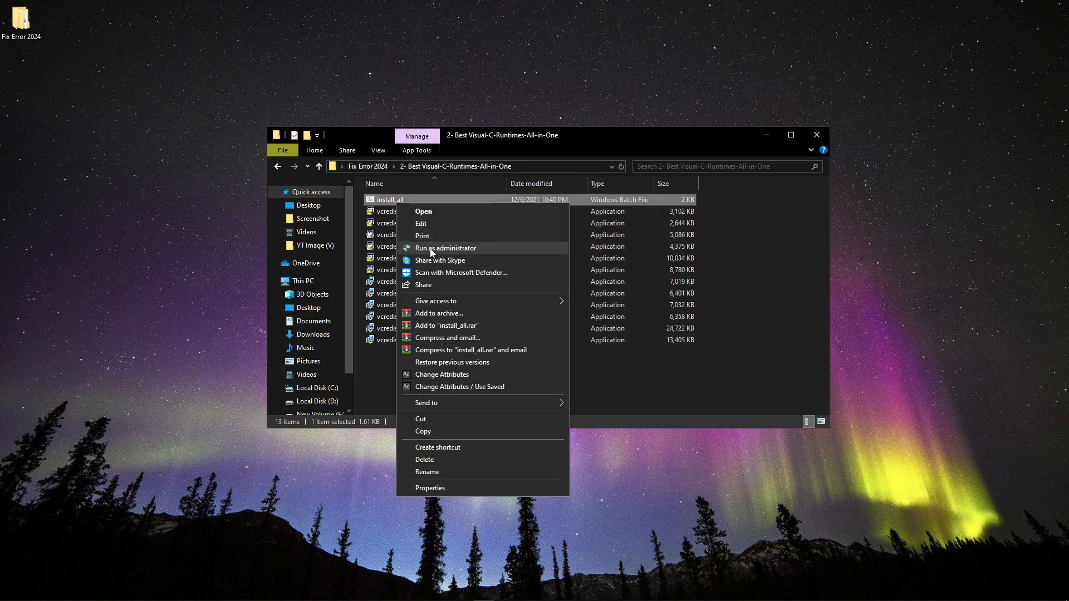
pyautogui.click(445, 247)
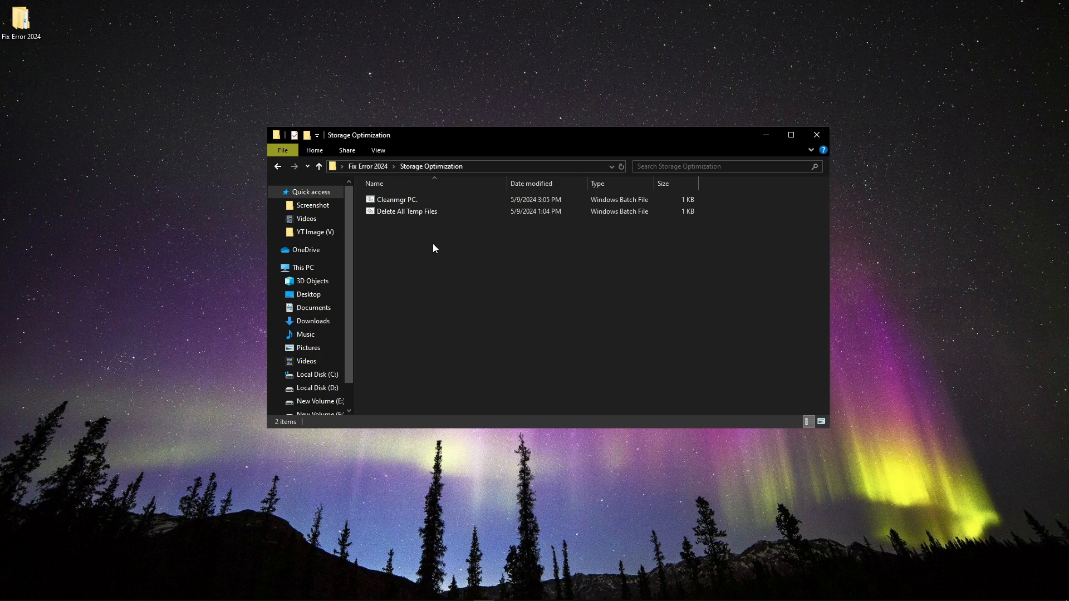
# Run the Cleanmgr PC. script and tick a file category in Disk Clean-up for C:
pyautogui.click(396, 199)
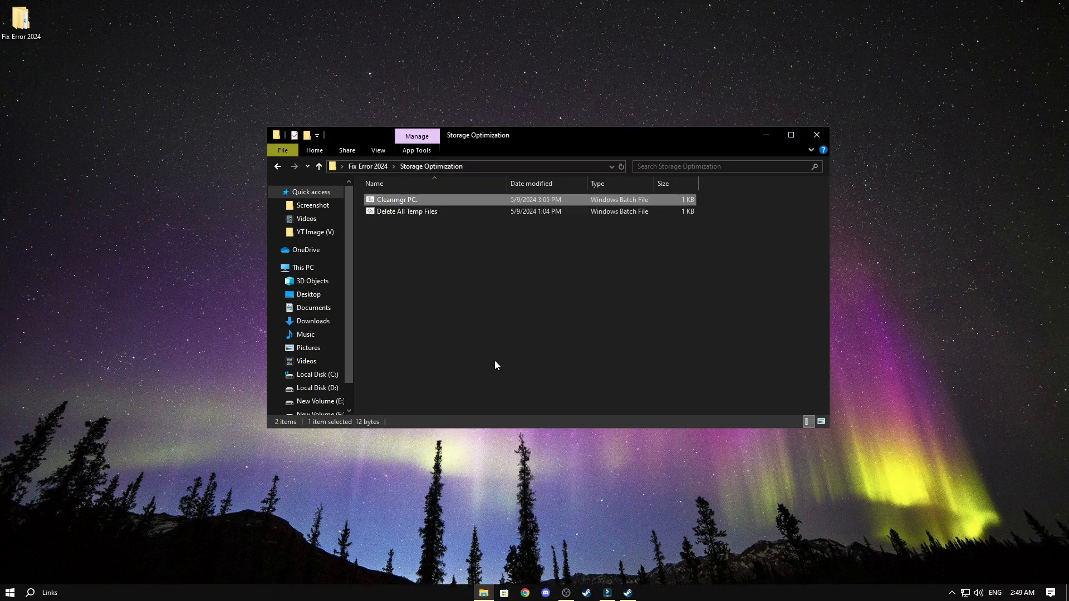
pyautogui.doubleClick(397, 199)
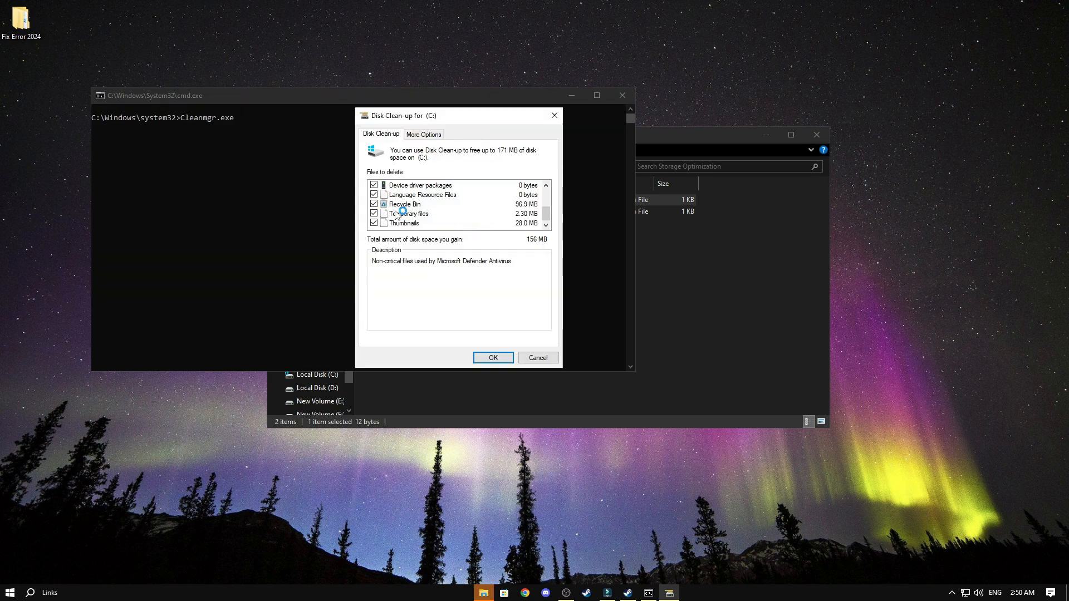
pyautogui.click(493, 358)
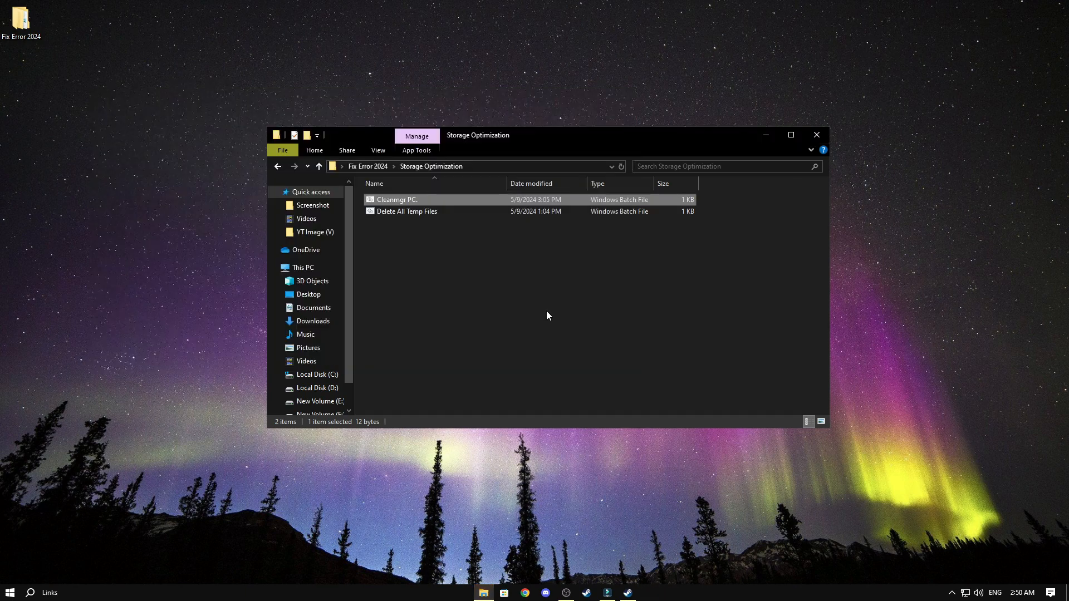
# Run Delete All Temp Files and close its window once it finishes
pyautogui.doubleClick(396, 199)
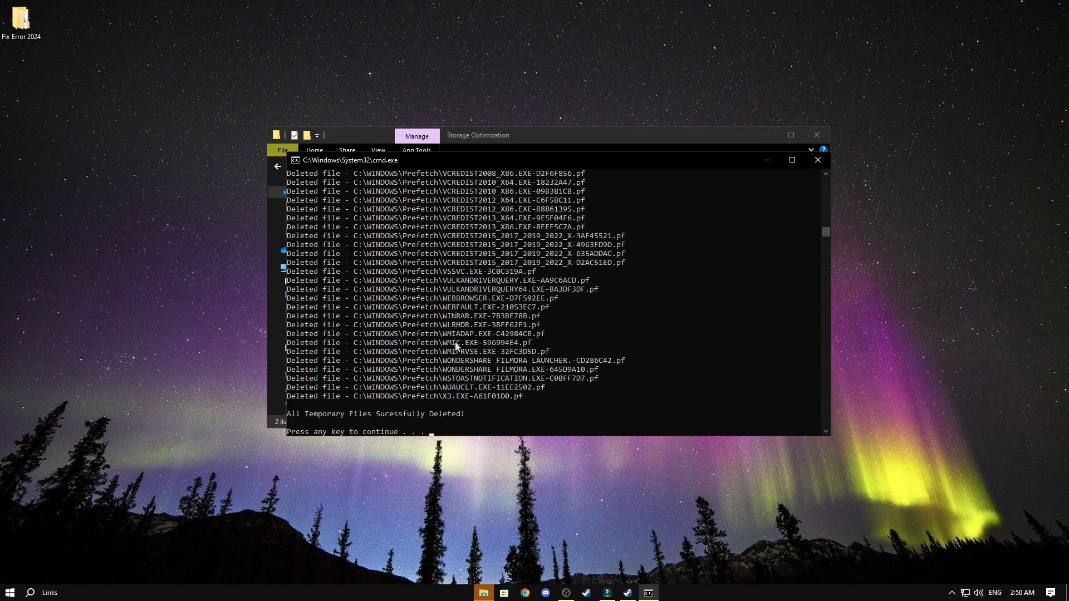
pyautogui.press('enter')
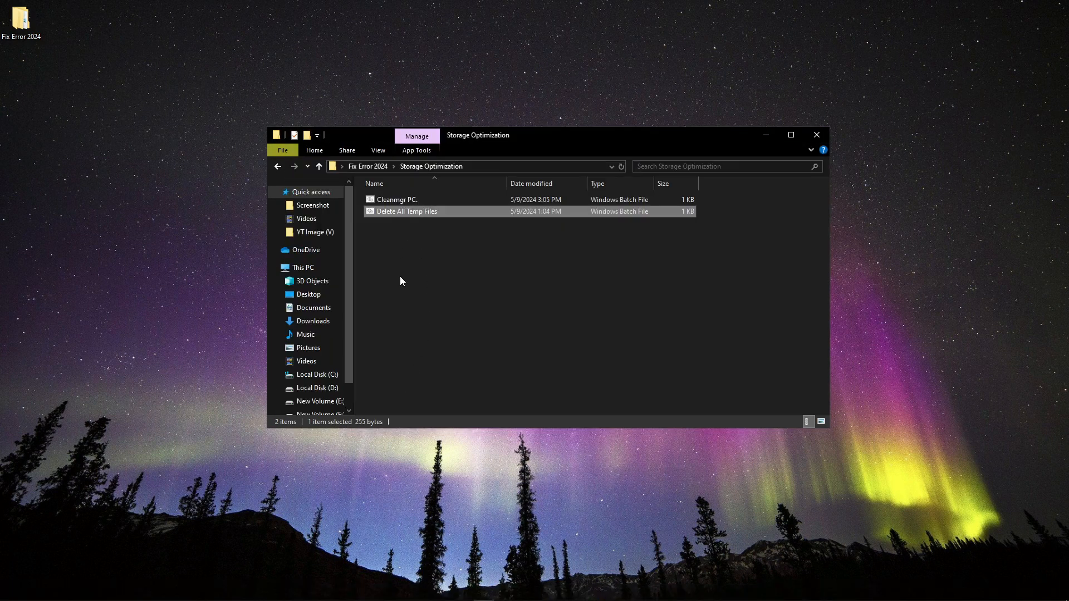